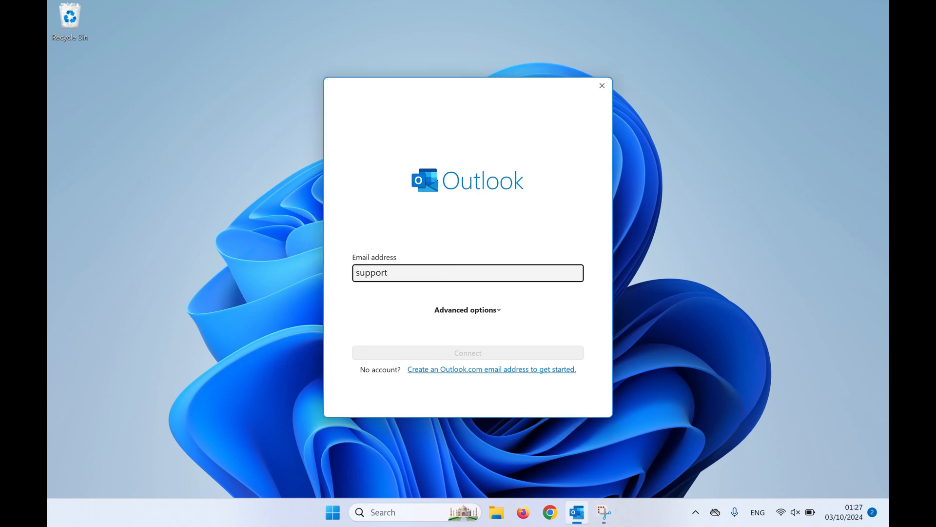
text(@mail)
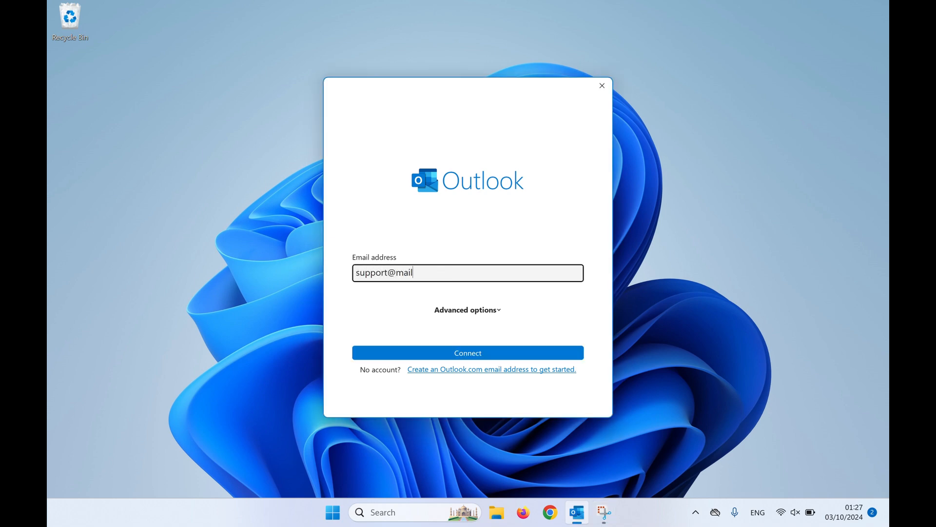
text(training.be)
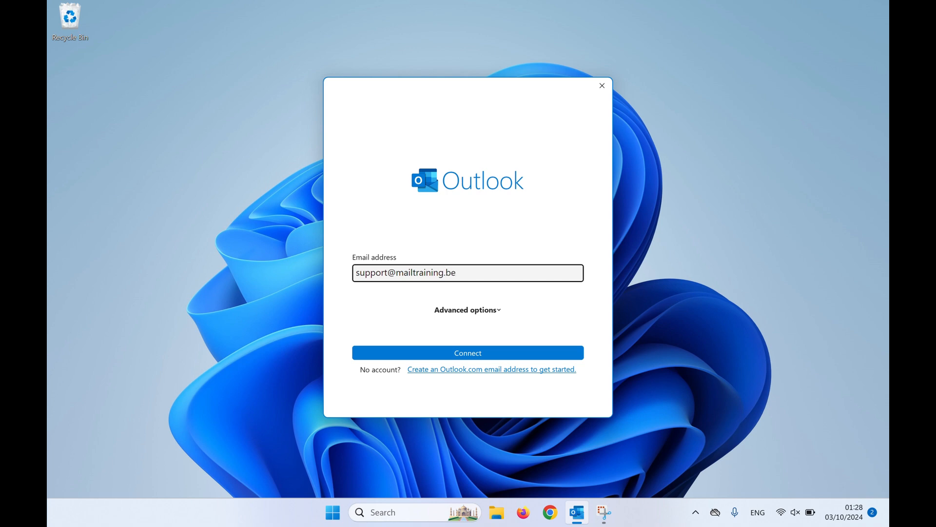
click(467, 309)
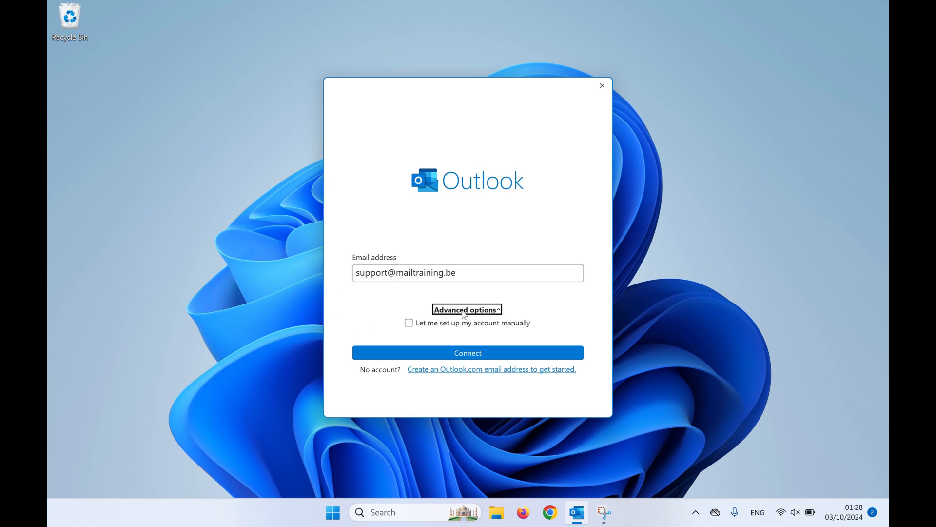
click(409, 322)
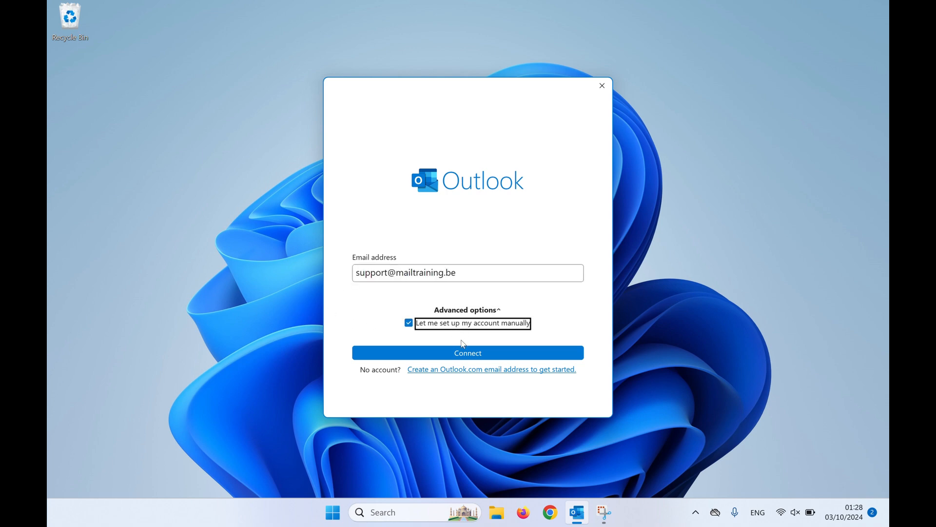
click(467, 352)
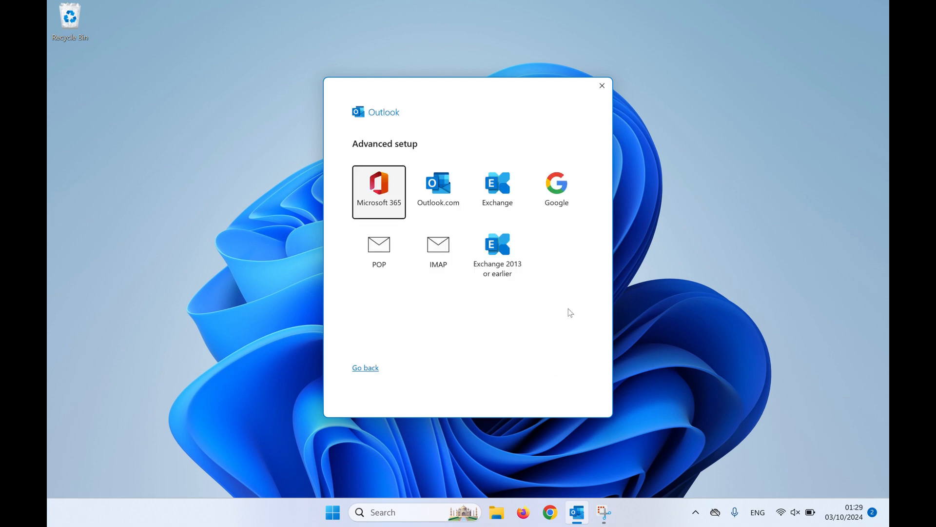
Choose IMAP with incoming server imap.mailprotect.be, port 993, SSL/TLS encryption
click(438, 251)
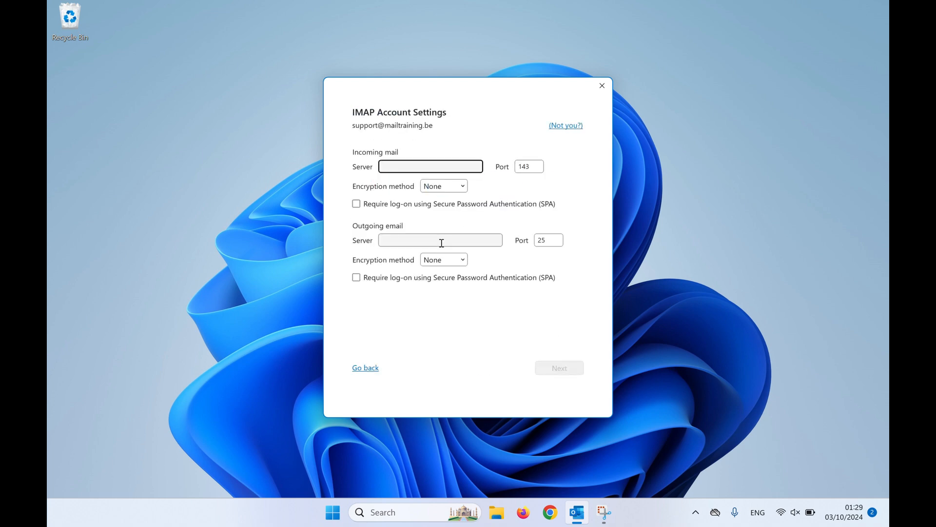
text(imap.mail)
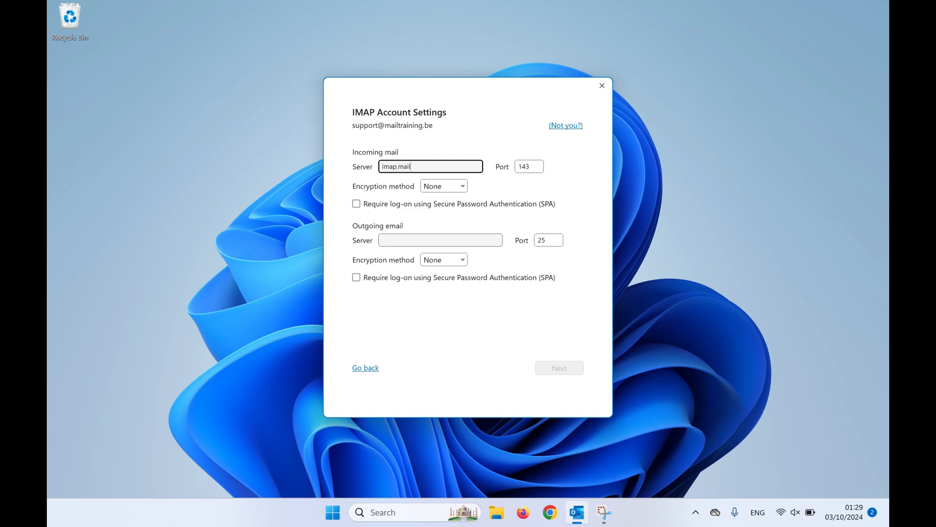
text(protect.be)
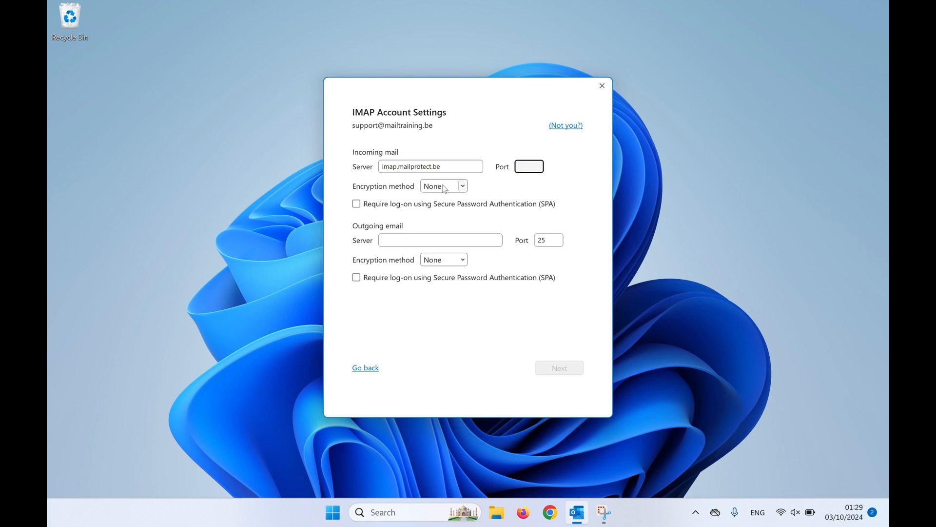
text(993)
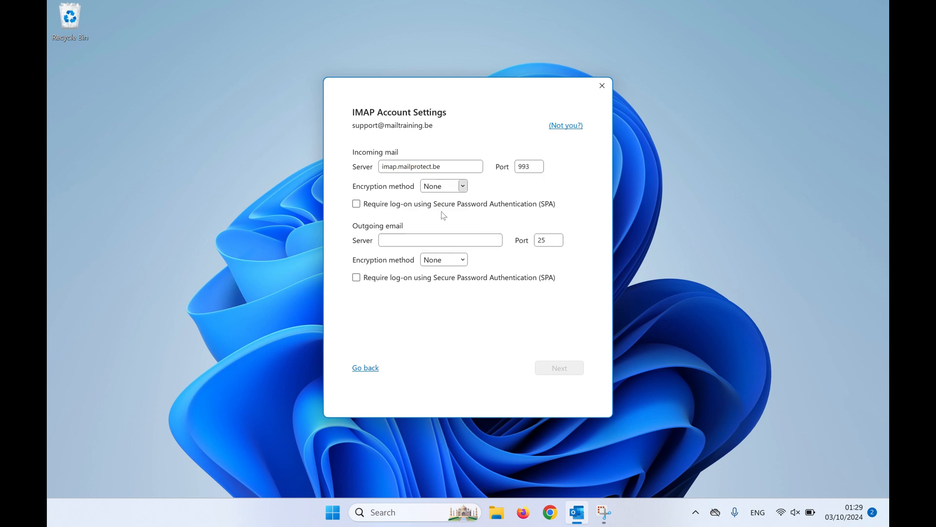
click(444, 186)
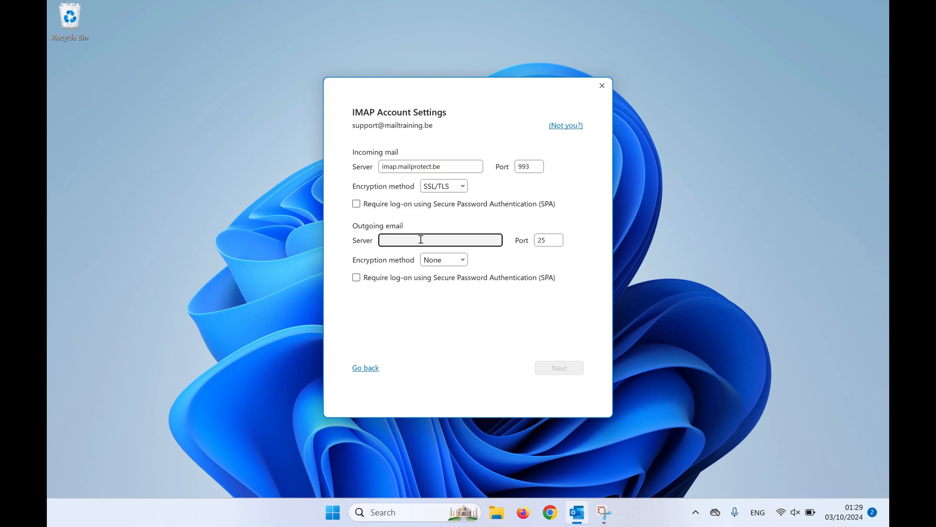
Set outgoing server smtp-auth.mailprotect.be, port 465, SSL/TLS encryption, and continue
text(smtp-au)
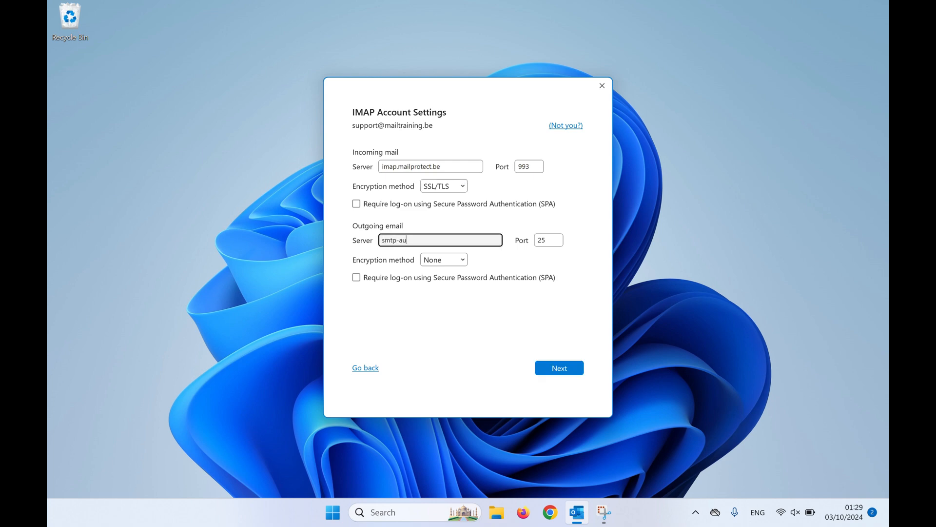
text(th.mailprotect.be)
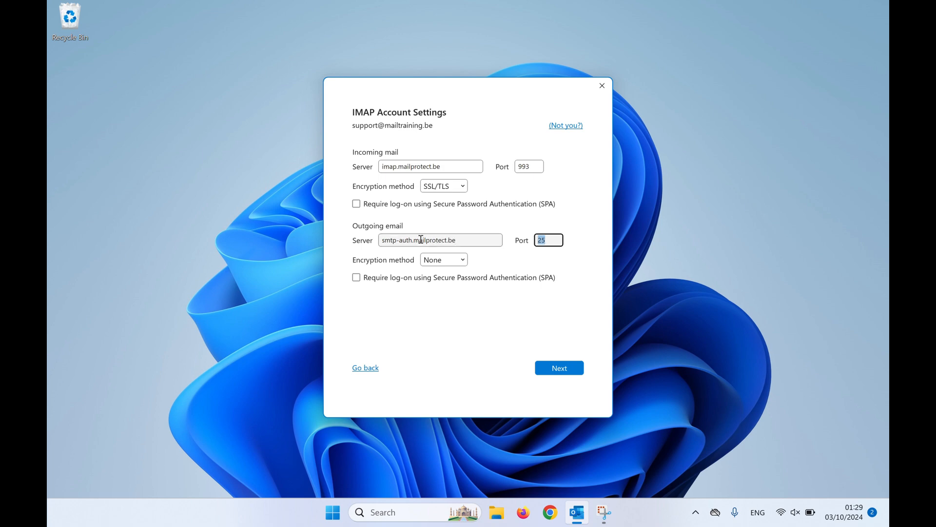
text(465)
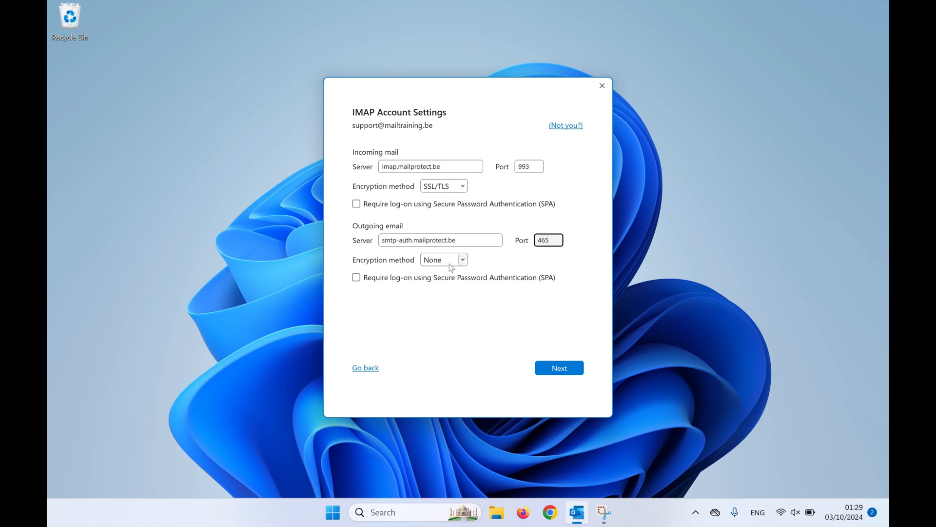
click(443, 259)
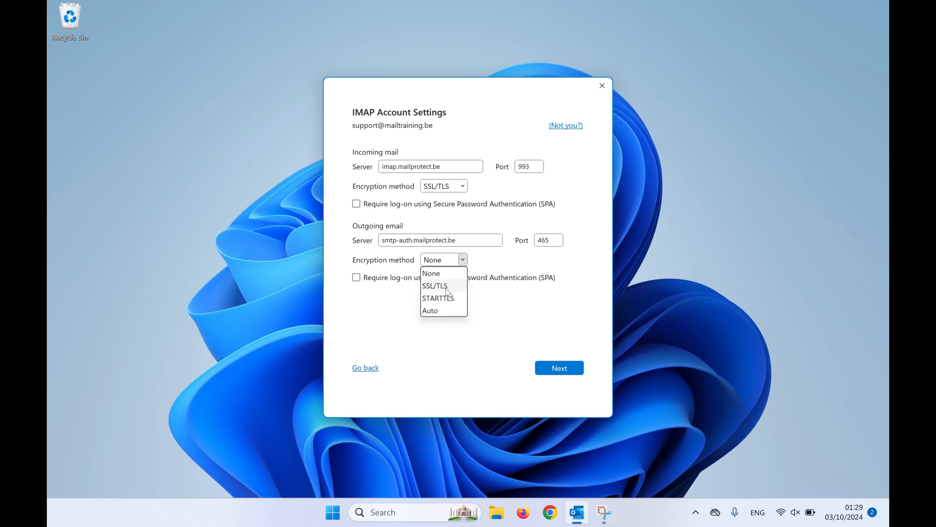
click(434, 285)
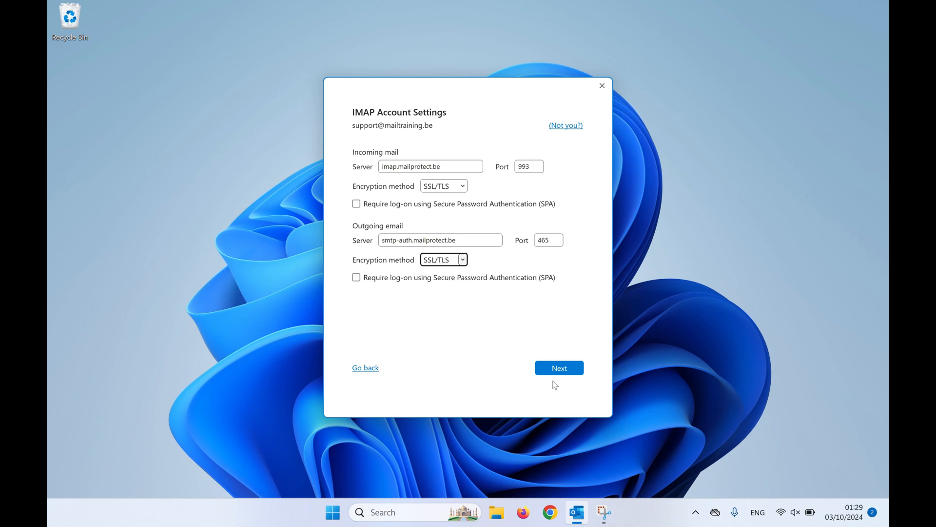
click(558, 367)
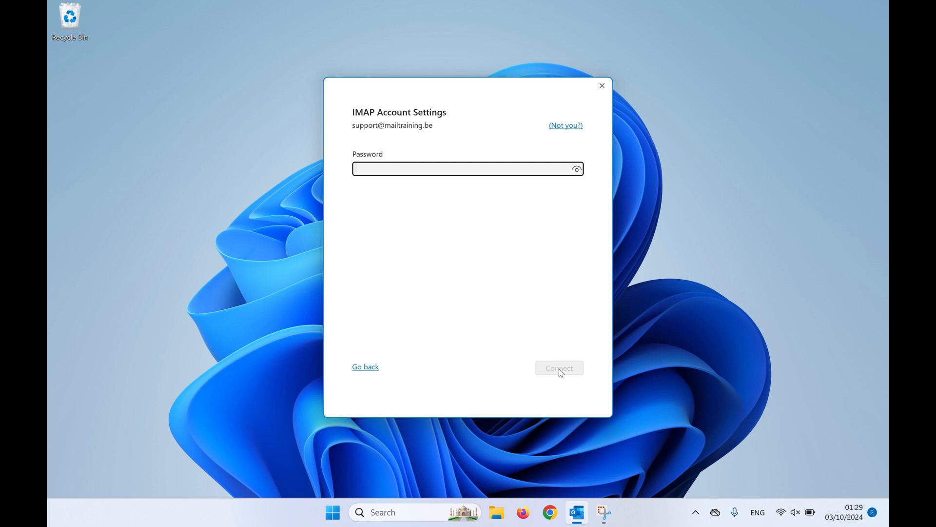
text(password)
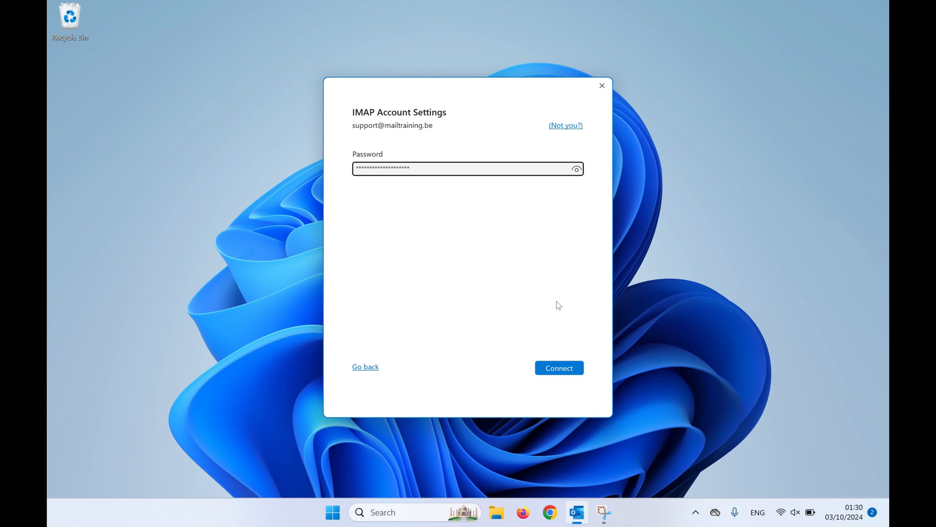
click(559, 368)
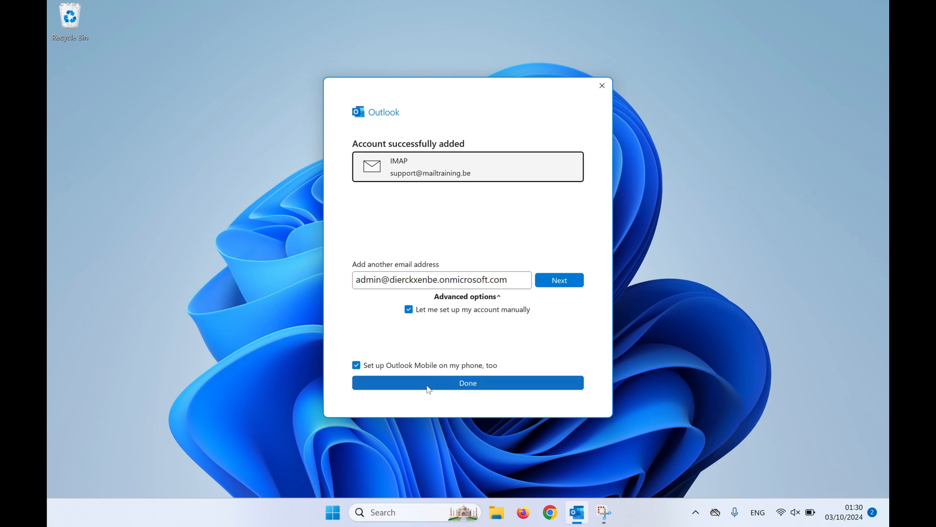
click(356, 365)
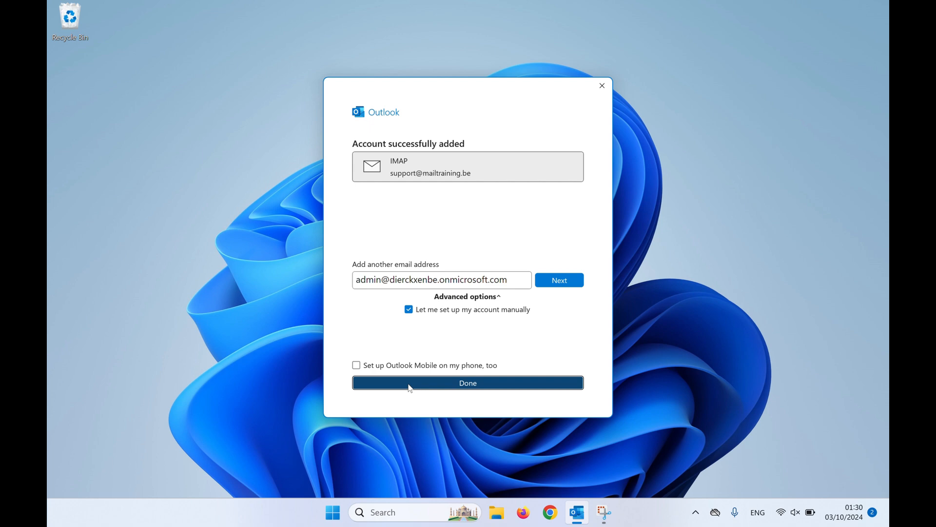
click(468, 383)
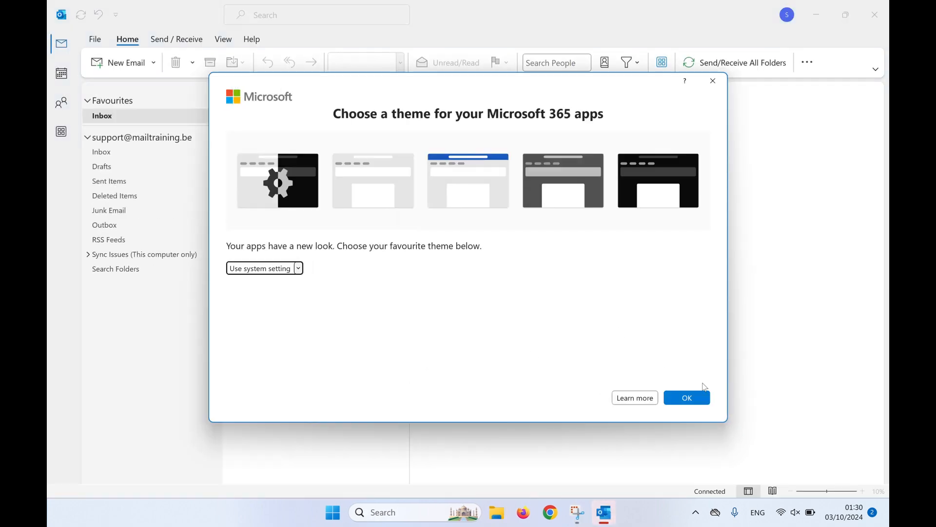
Accept the theme dialog and dismiss the layout spacing tip
click(687, 397)
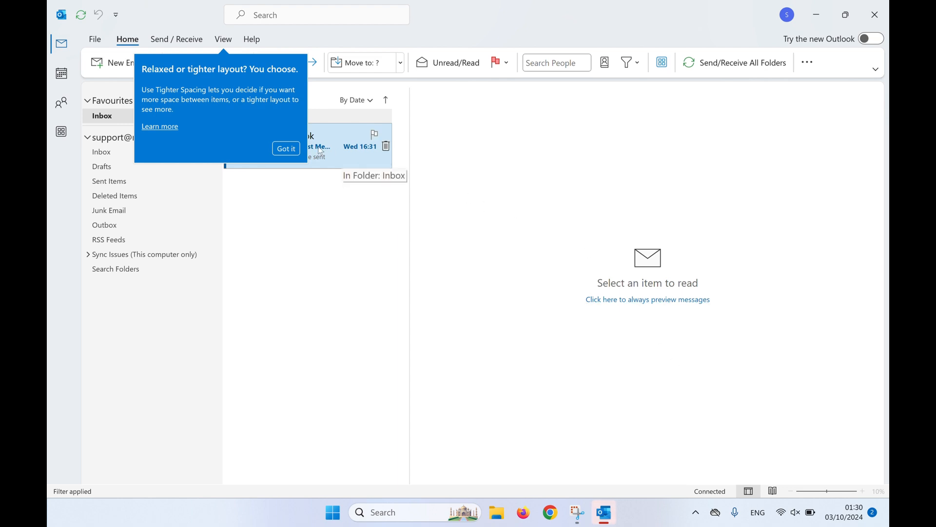
click(285, 148)
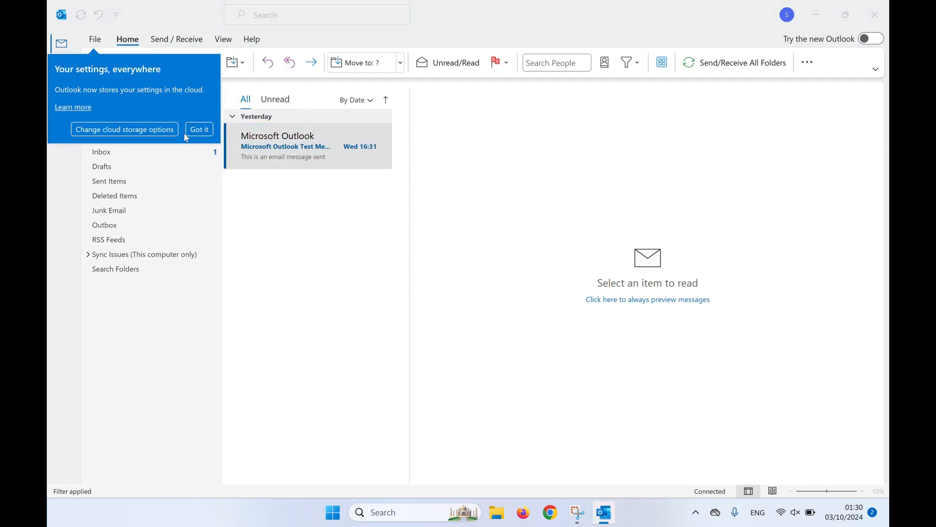